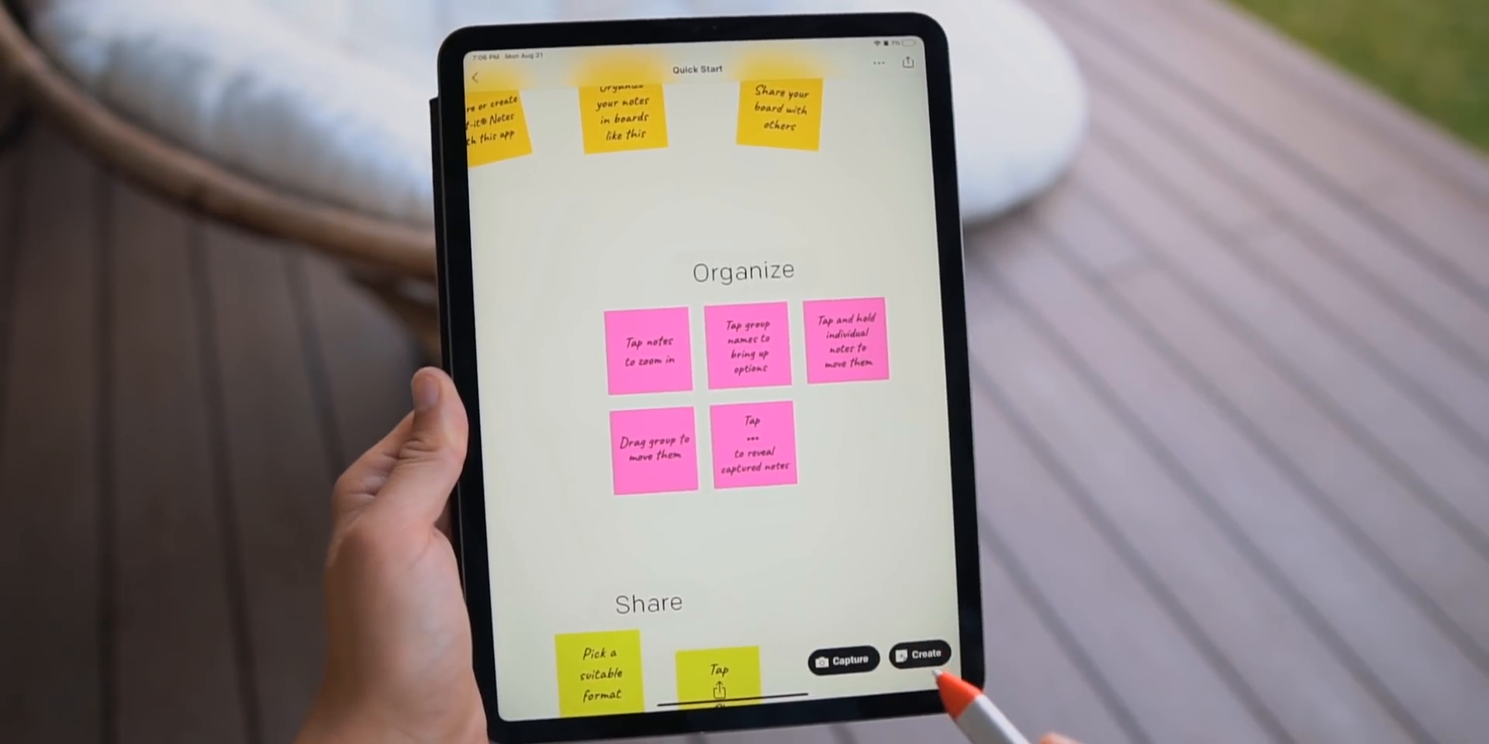
# Photograph the wall of physical sticky notes and save them as digital board 'Board 2'
pyautogui.click(927, 655)
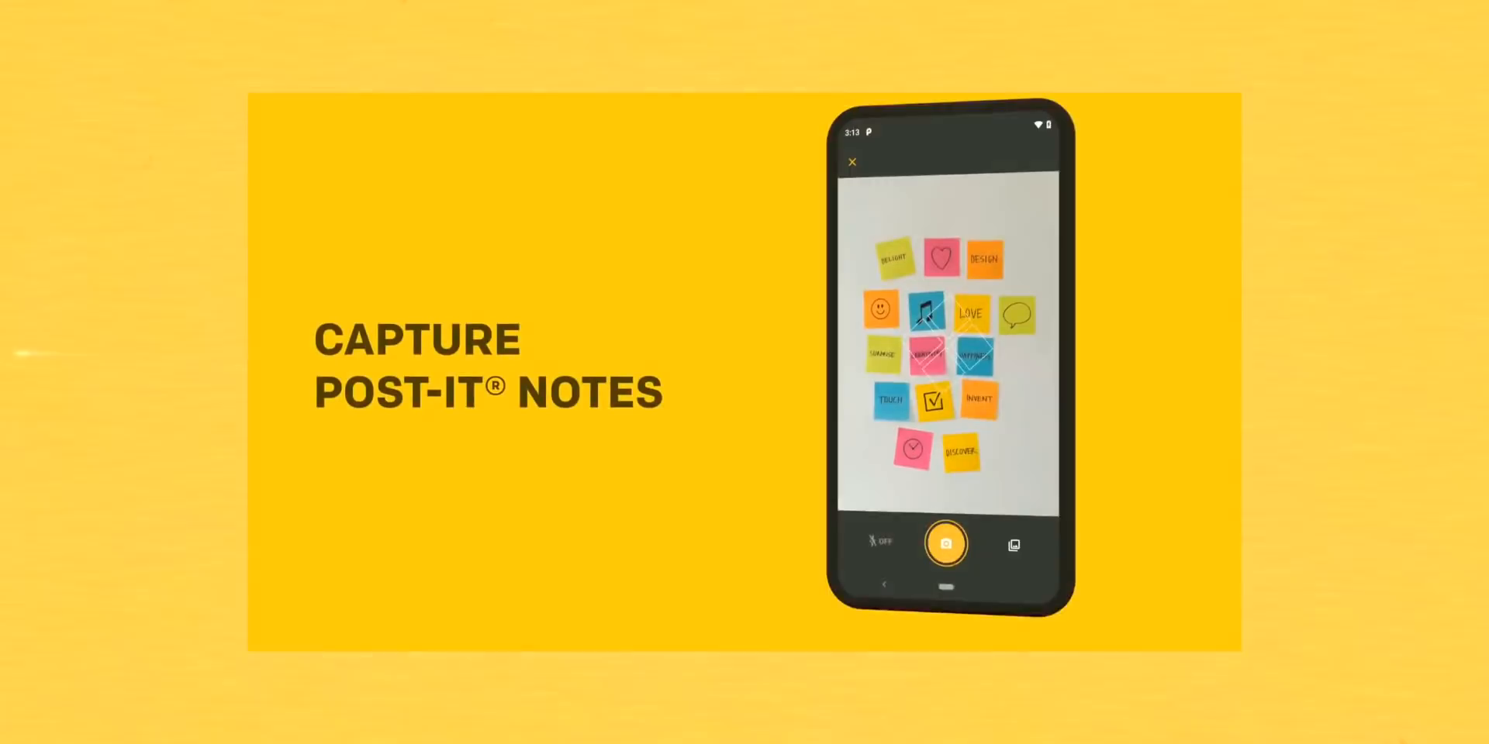
pyautogui.click(945, 543)
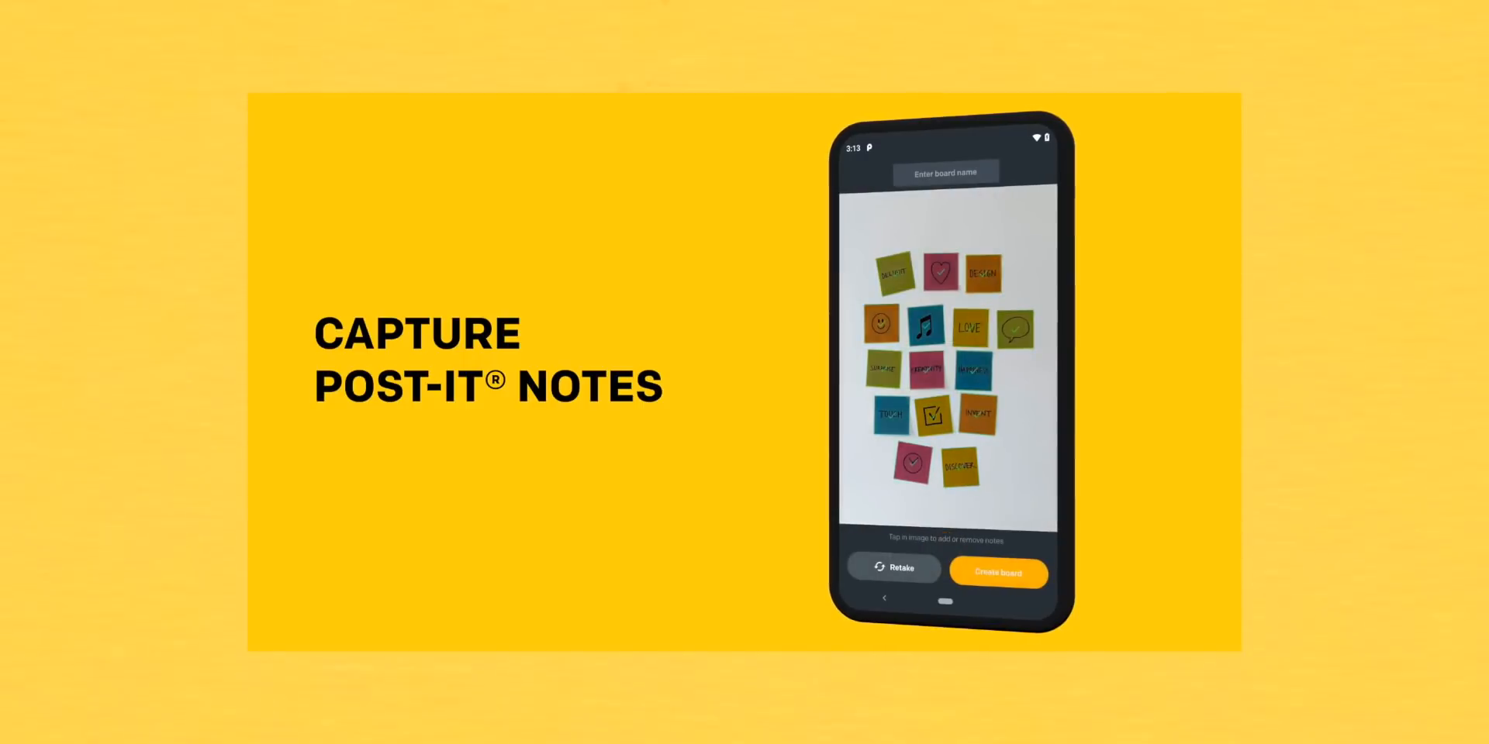
pyautogui.click(997, 573)
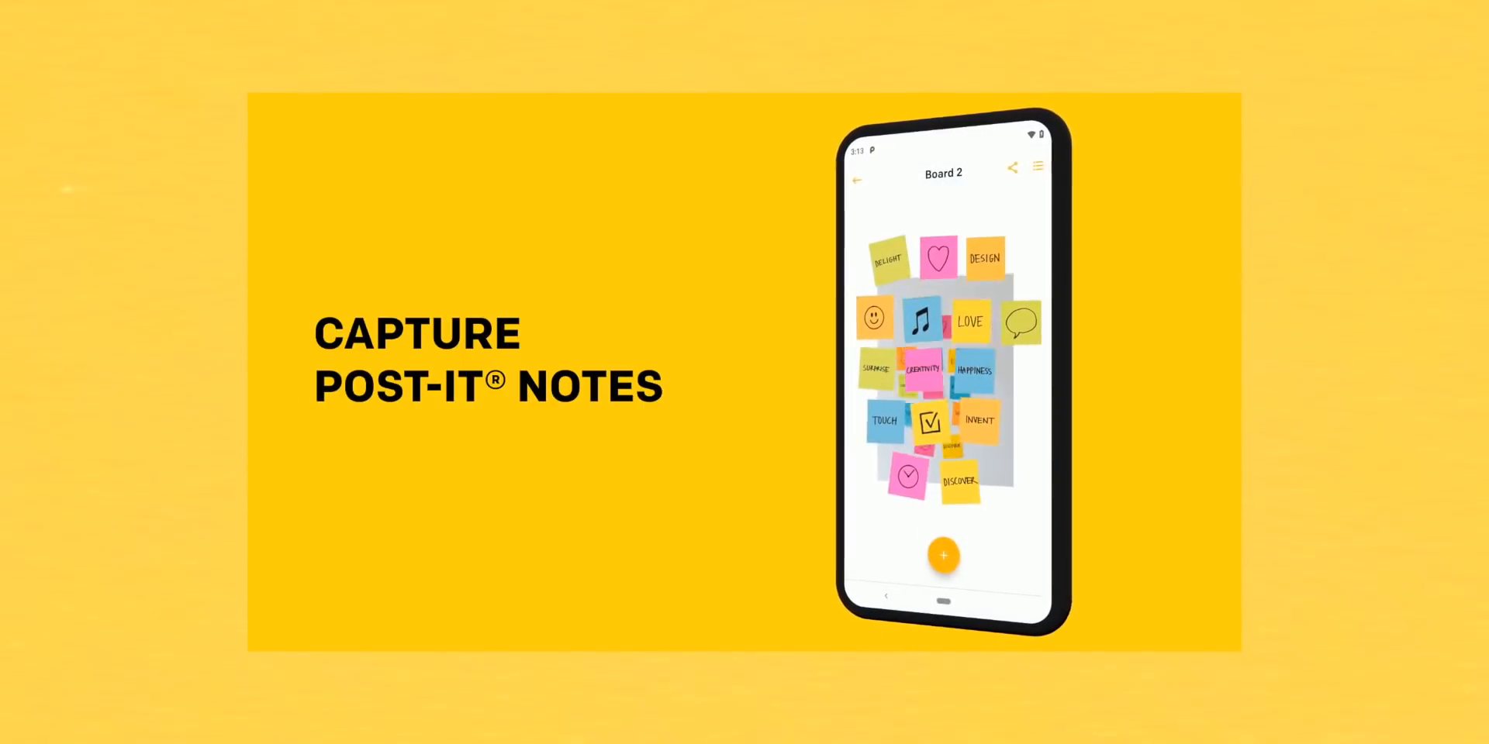